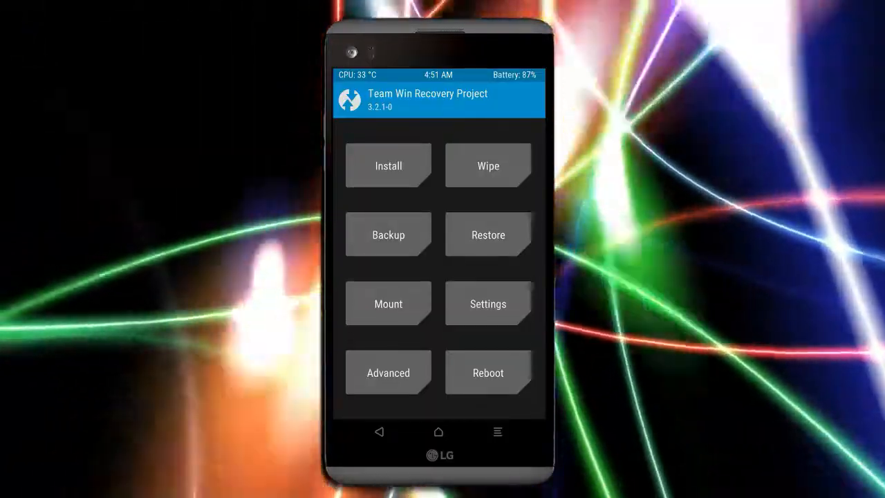
Back up the Boot, Recovery, System, Data and Modem partitions to the micro SD card
left_click(387, 235)
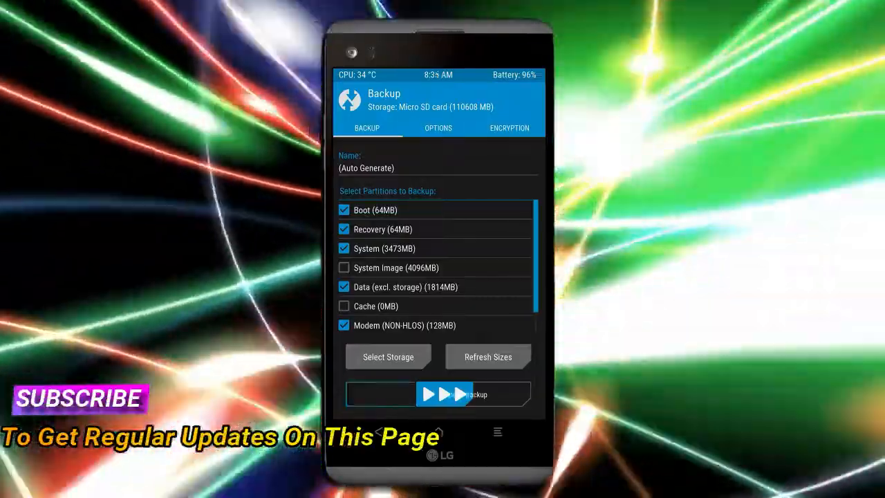
left_click(437, 393)
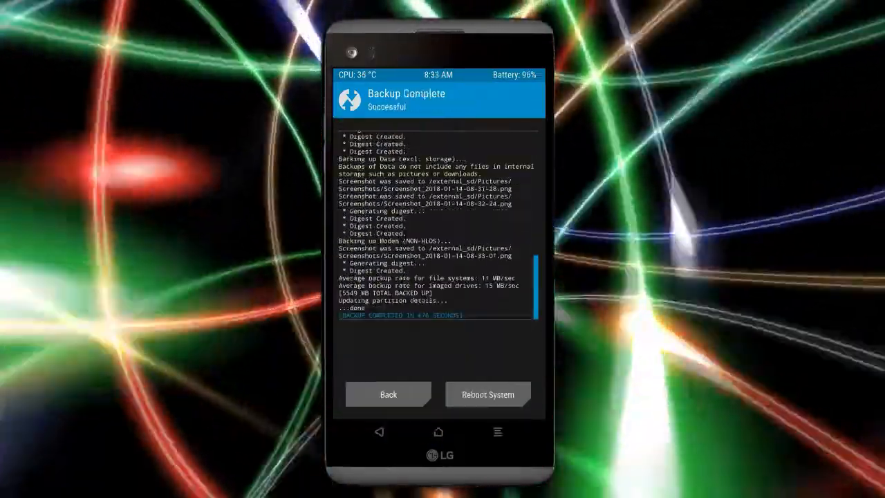
left_click(387, 394)
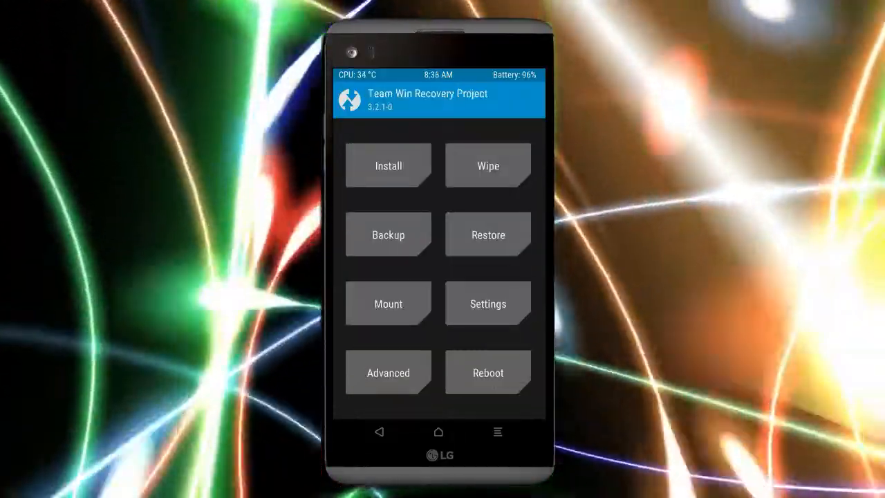
Run a factory reset wiping data, cache and Dalvik, then return to the main menu
left_click(486, 166)
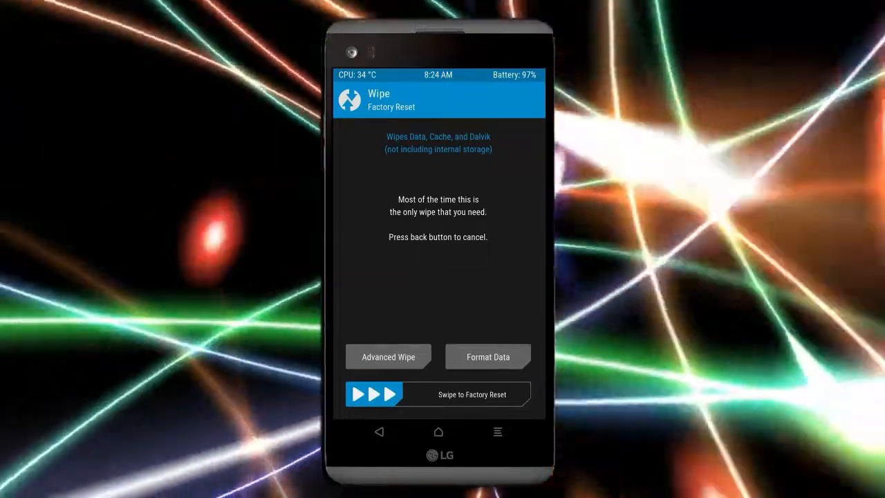
left_click(388, 356)
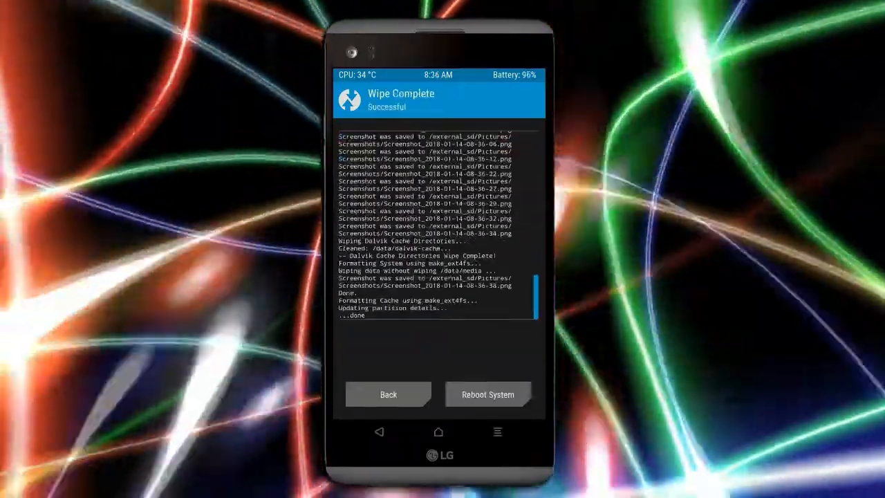
left_click(387, 394)
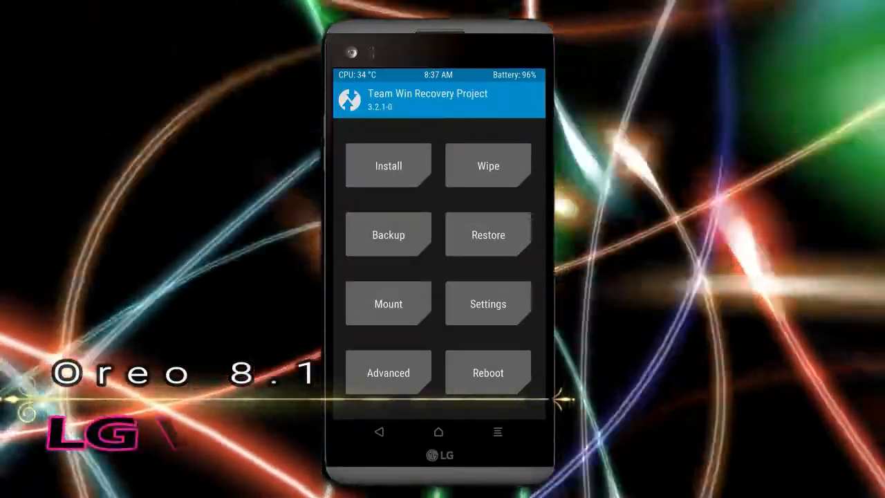
Flash the custom ROM zip from the external SD card
left_click(387, 166)
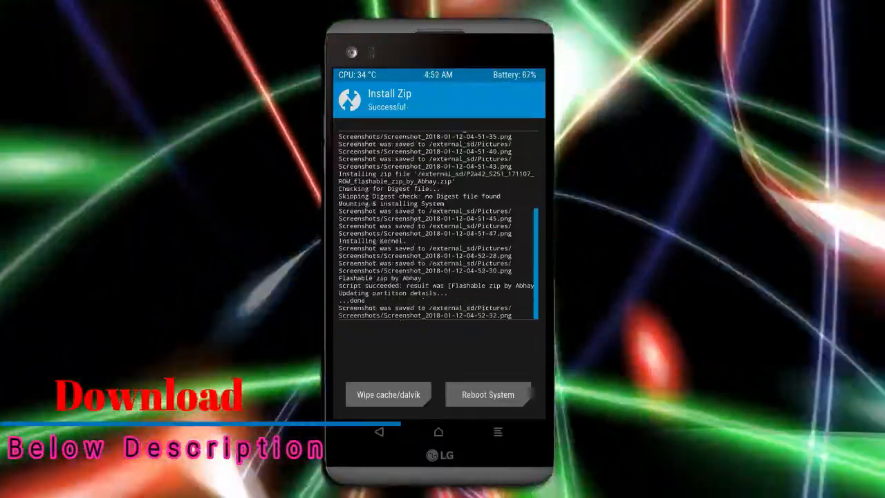
Wipe cache and Dalvik after the install and reboot into the new system
left_click(387, 394)
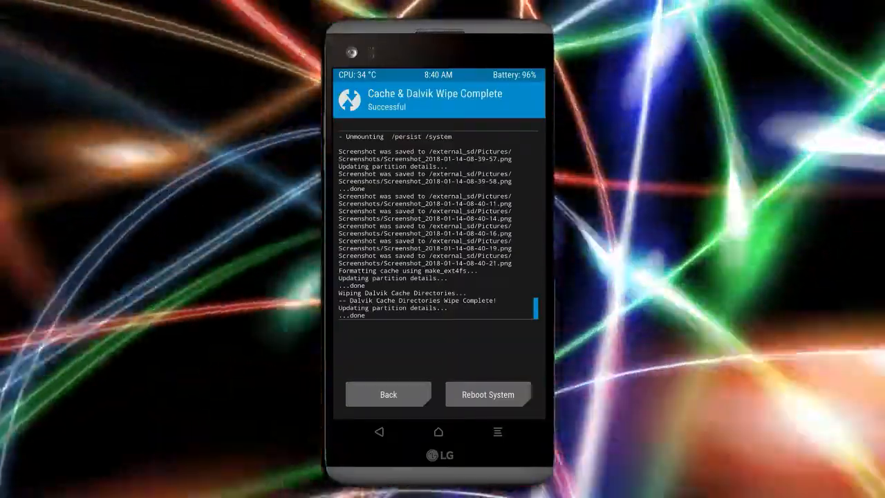
left_click(486, 394)
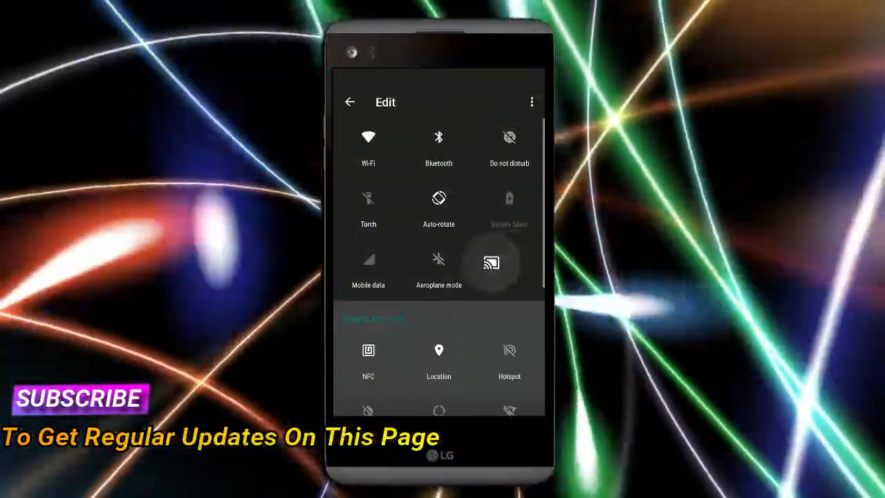
Review the quick settings tiles and place, then end, a test call to 198
left_click(350, 102)
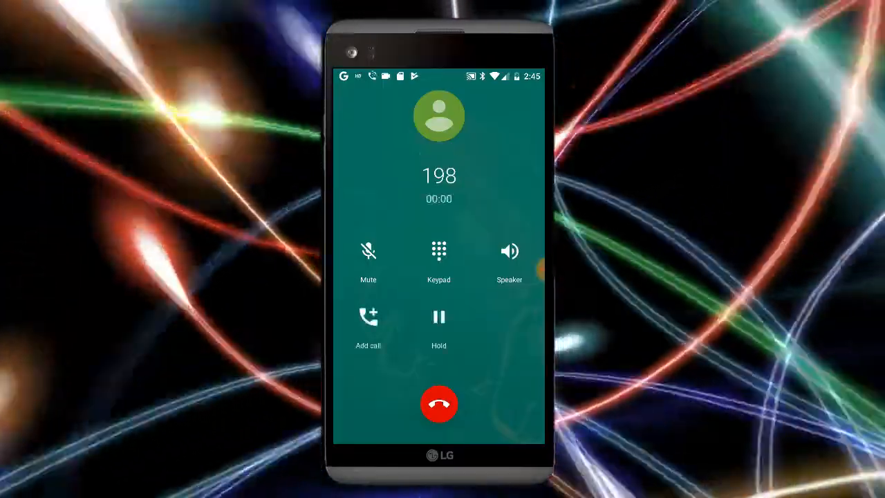
left_click(438, 404)
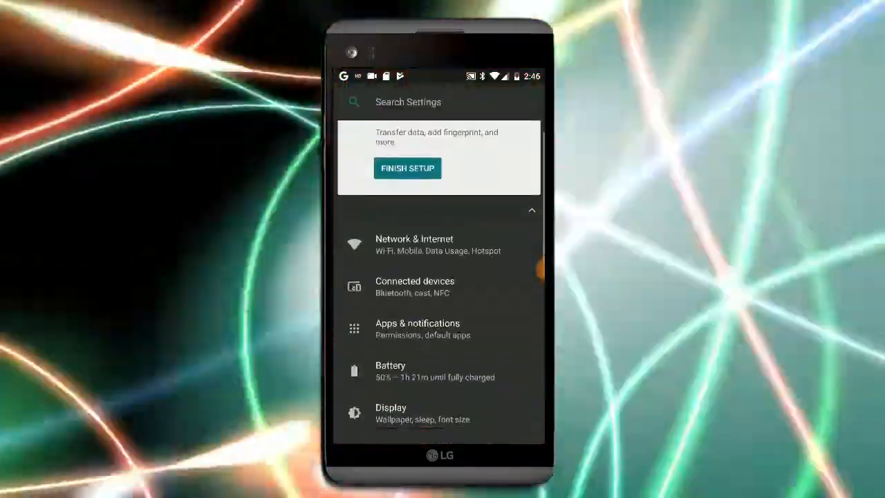
View the Network & Internet, Mobile network and Data usage pages
left_click(414, 245)
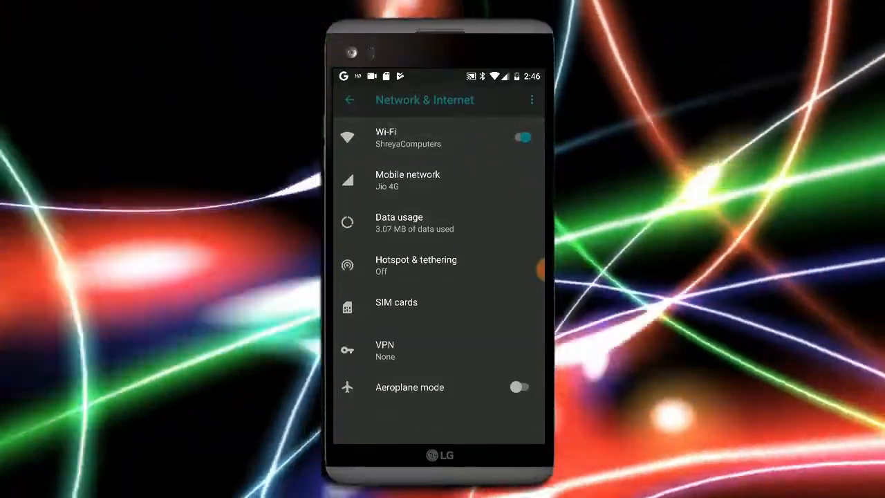
left_click(520, 137)
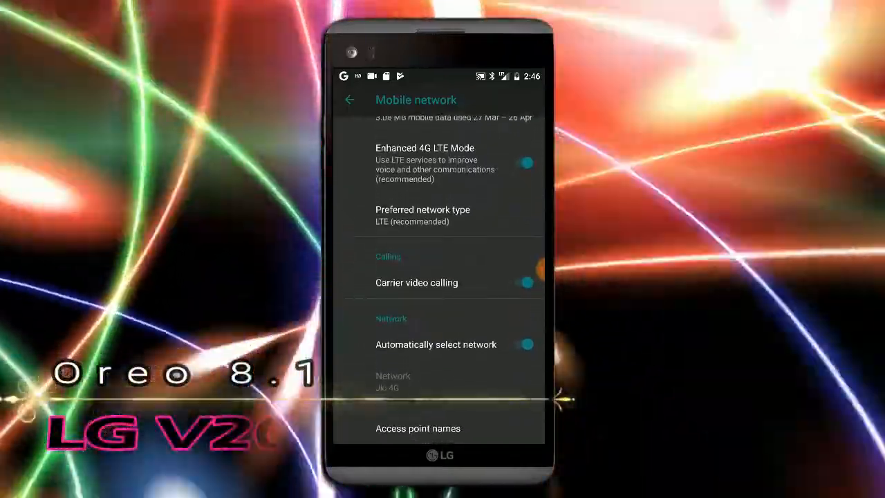
left_click(348, 100)
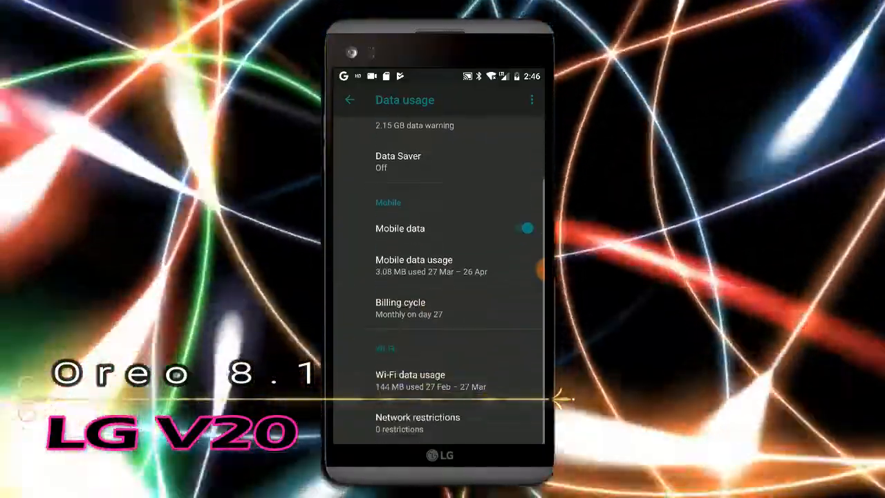
In Connected devices, toggle Bluetooth off and on and NFC off, then return to Settings
left_click(349, 100)
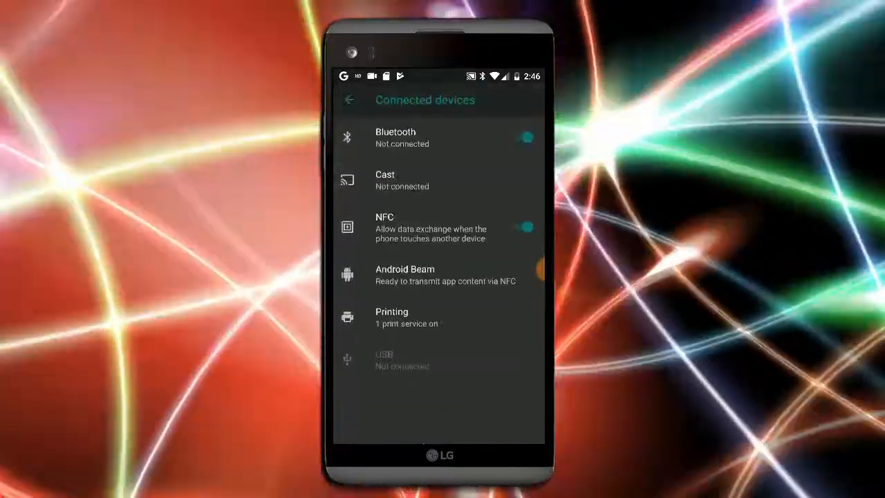
left_click(520, 137)
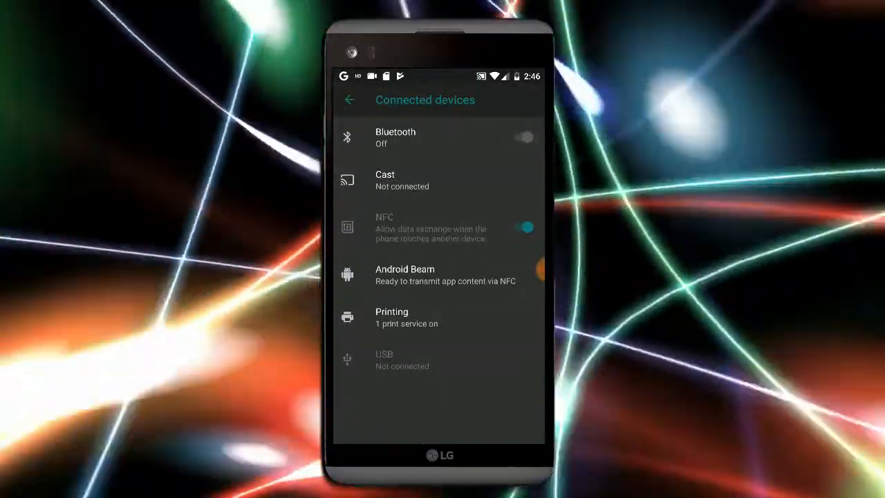
left_click(523, 226)
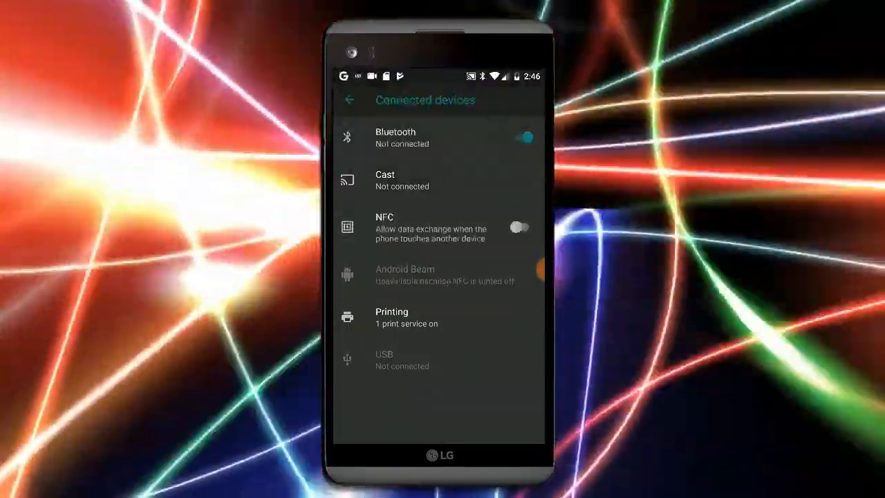
left_click(349, 100)
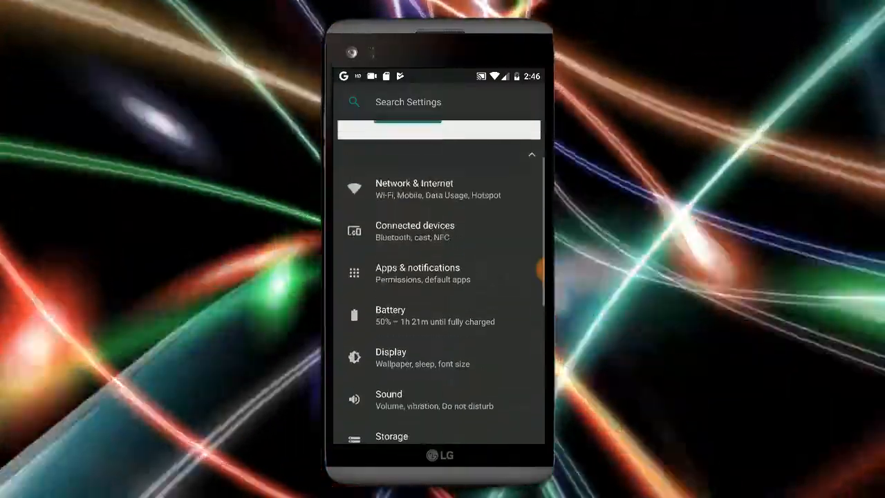
View Apps & notifications with all 23 installed apps, then the battery usage details
left_click(417, 274)
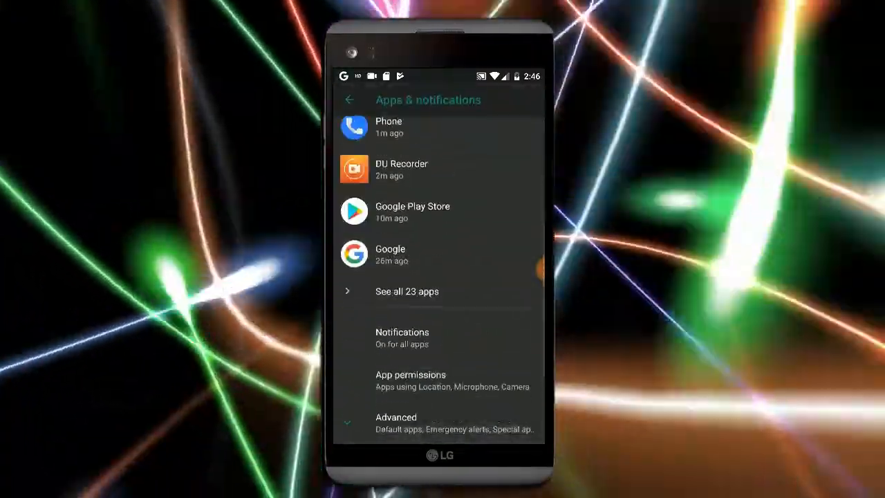
left_click(407, 291)
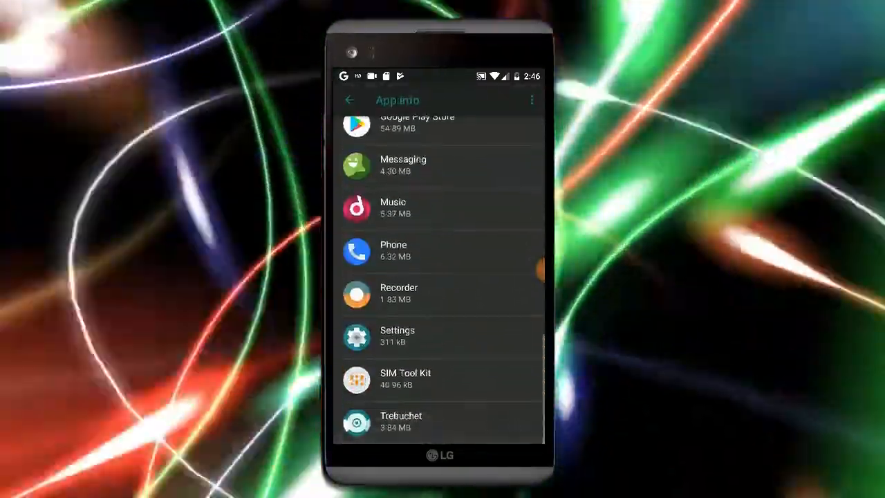
left_click(348, 99)
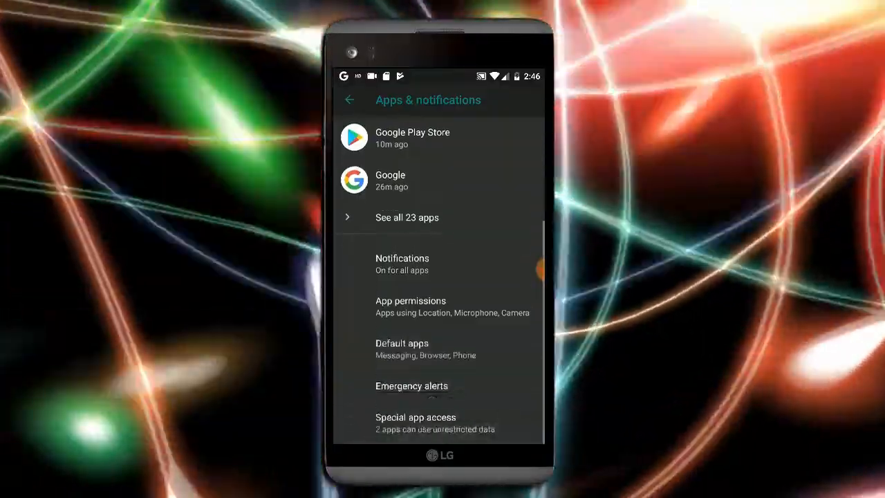
left_click(349, 100)
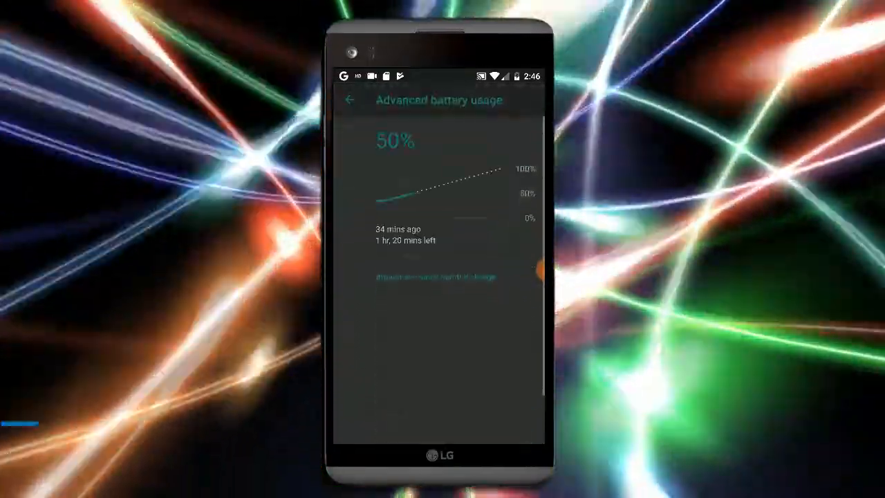
View the Display settings and display size preview, then return to the main list
left_click(350, 99)
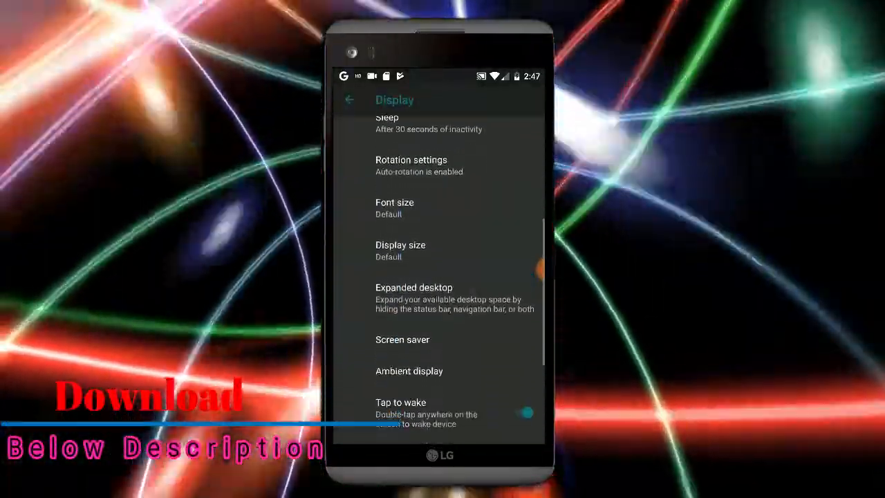
left_click(401, 250)
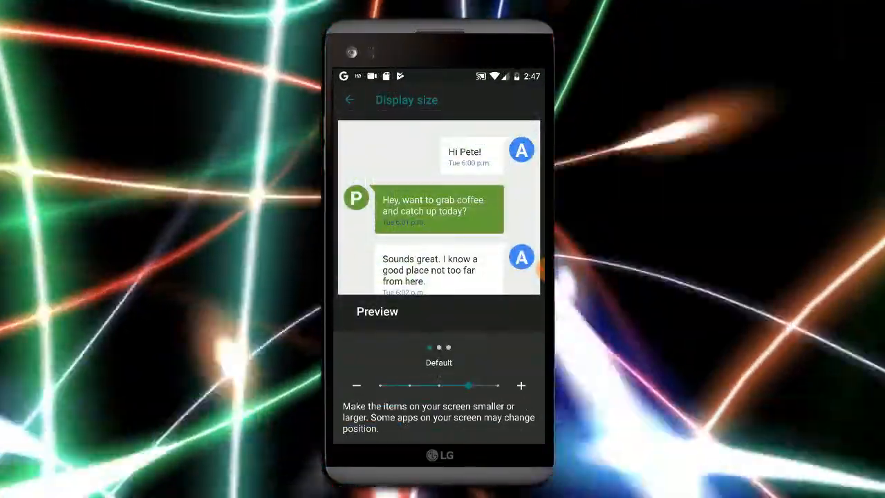
left_click(350, 100)
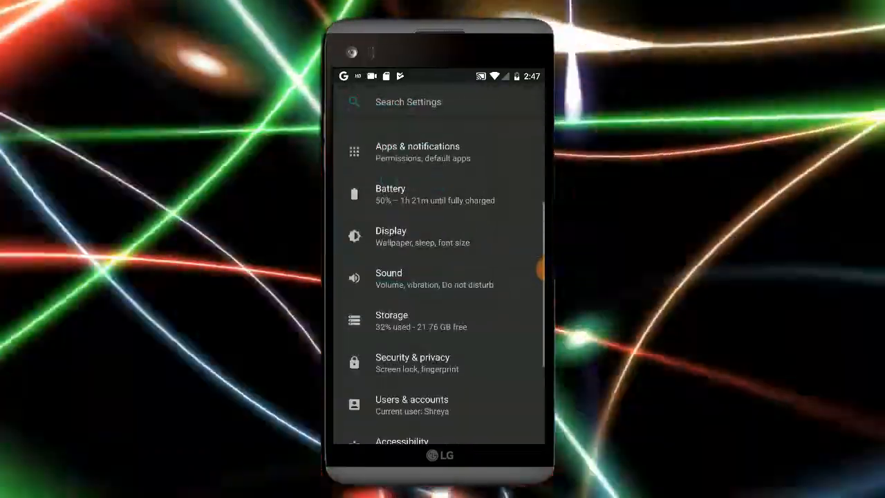
View the system theme style choices and the Sound settings
left_click(390, 235)
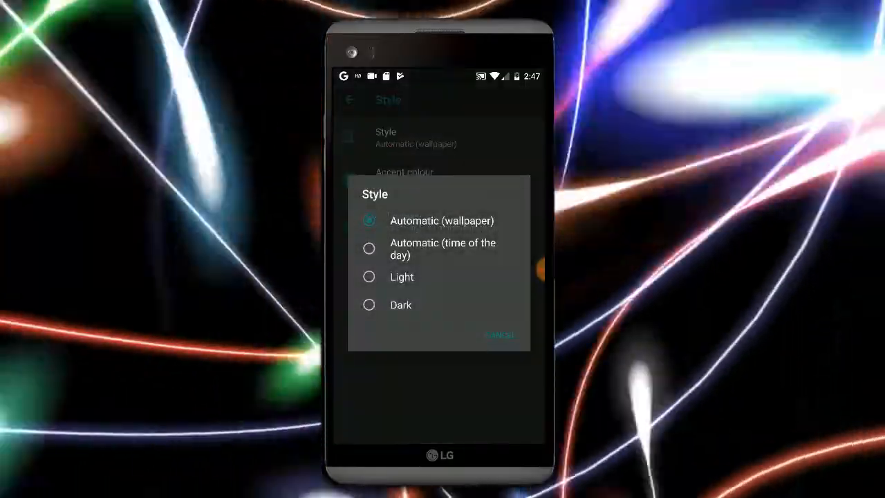
left_click(499, 334)
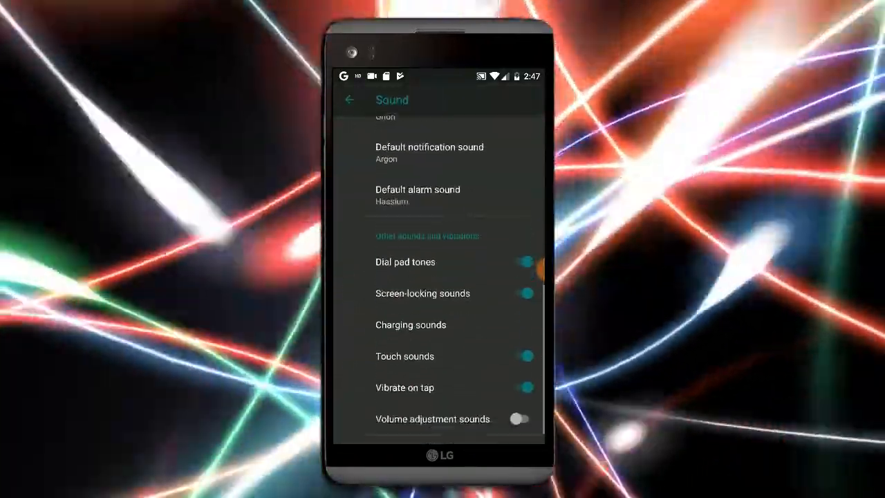
left_click(349, 100)
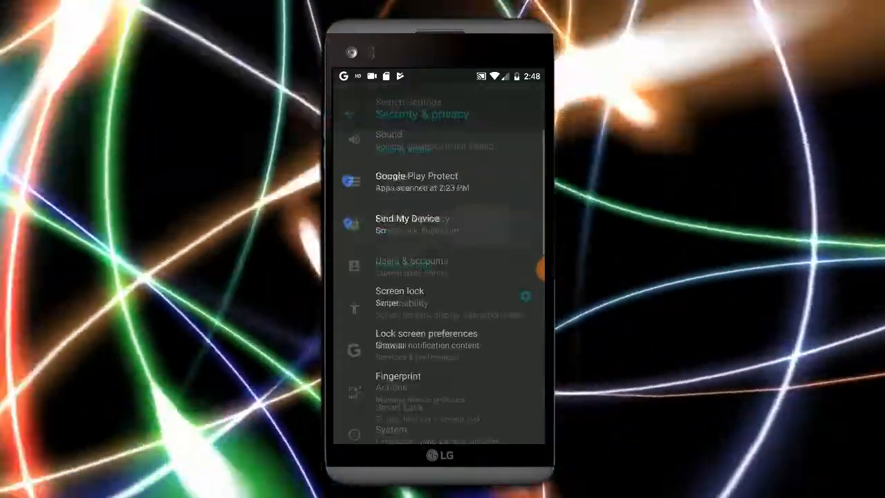
View the screen lock options and Google settings, then go home to the app drawer
left_click(399, 290)
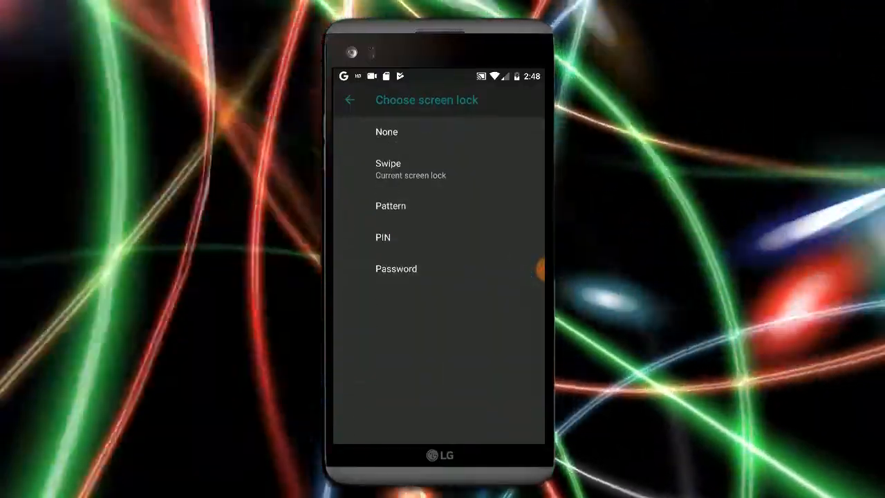
left_click(348, 99)
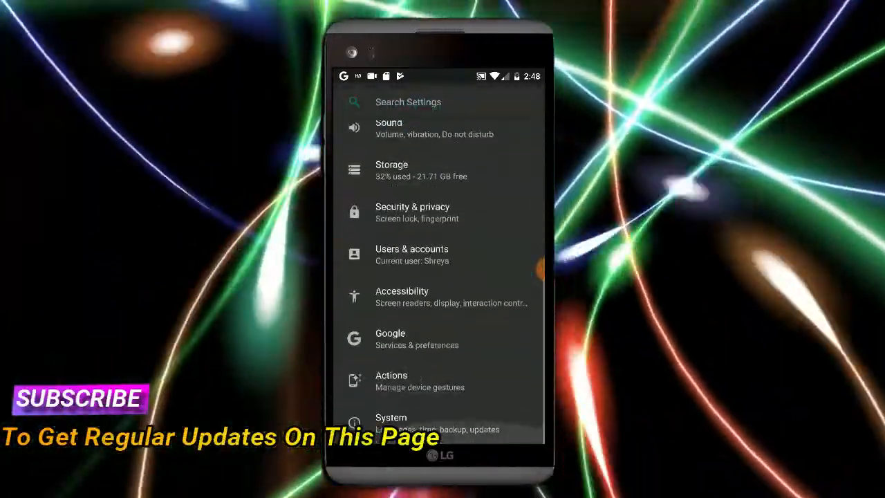
left_click(401, 296)
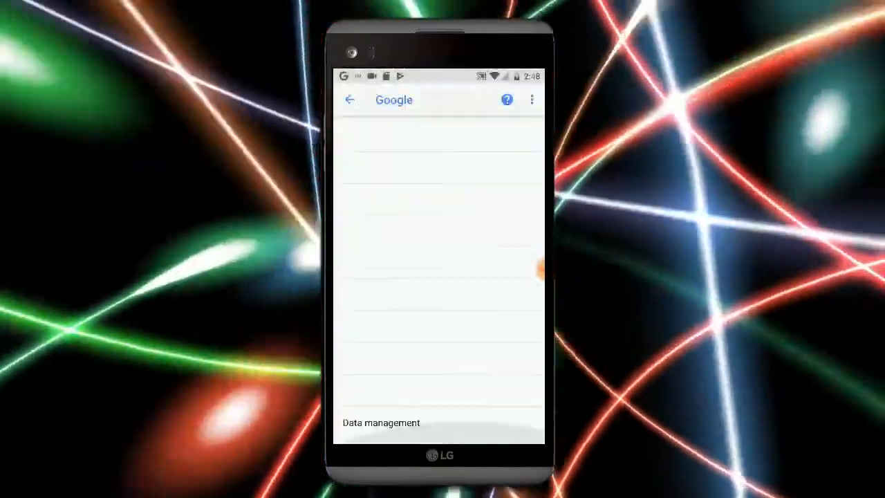
left_click(350, 99)
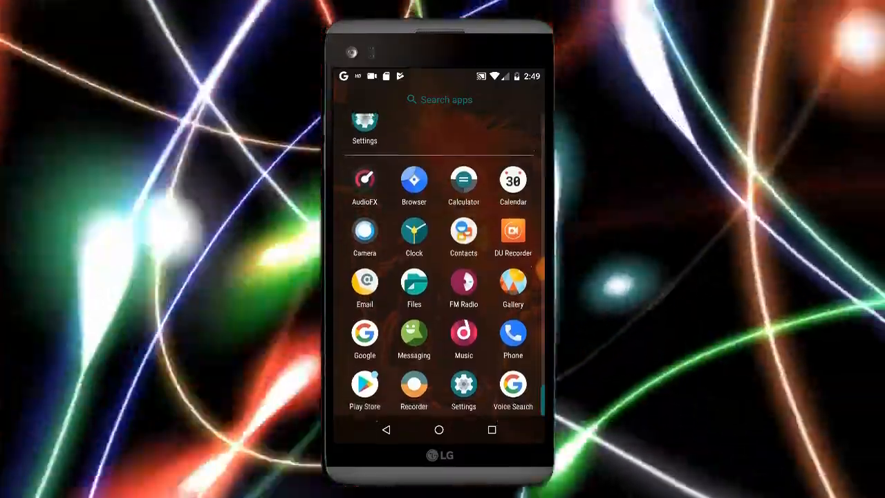
Launch the Camera app from the drawer and check its settings list
left_click(365, 384)
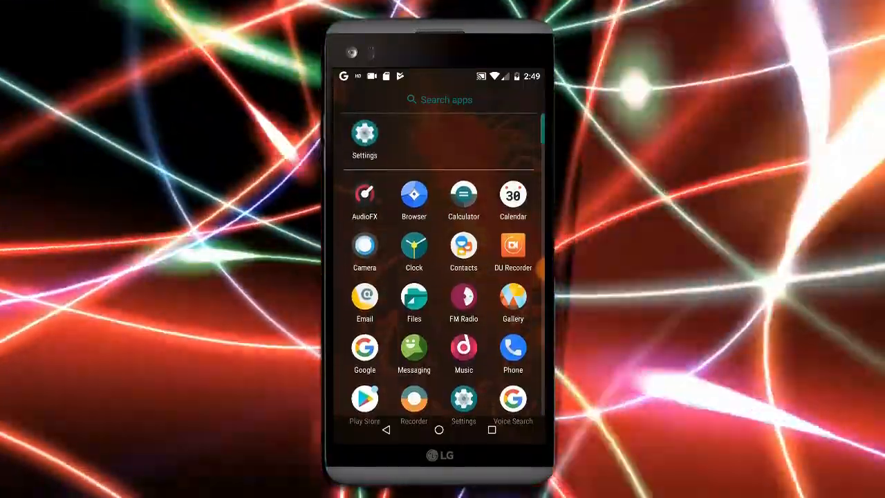
left_click(414, 303)
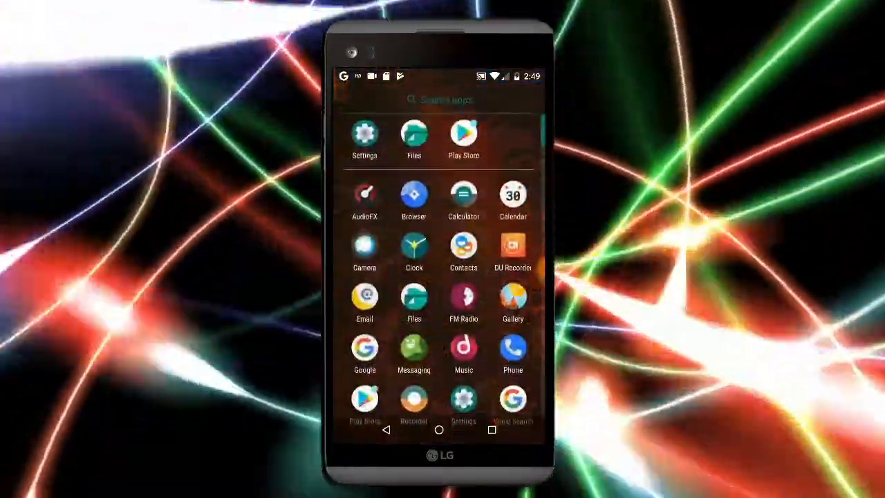
left_click(365, 249)
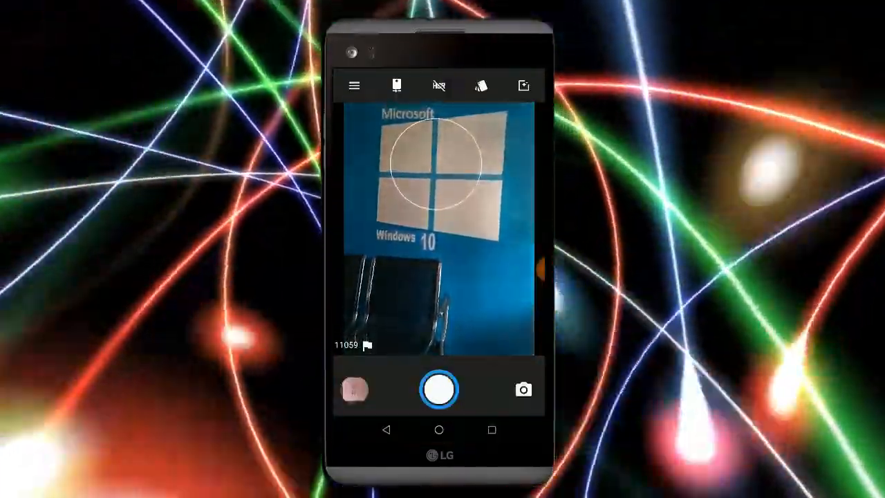
left_click(354, 86)
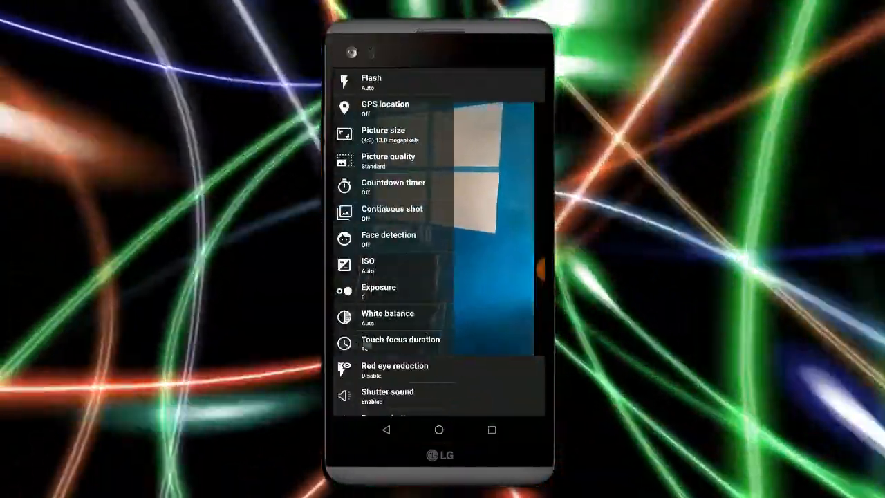
left_click(383, 135)
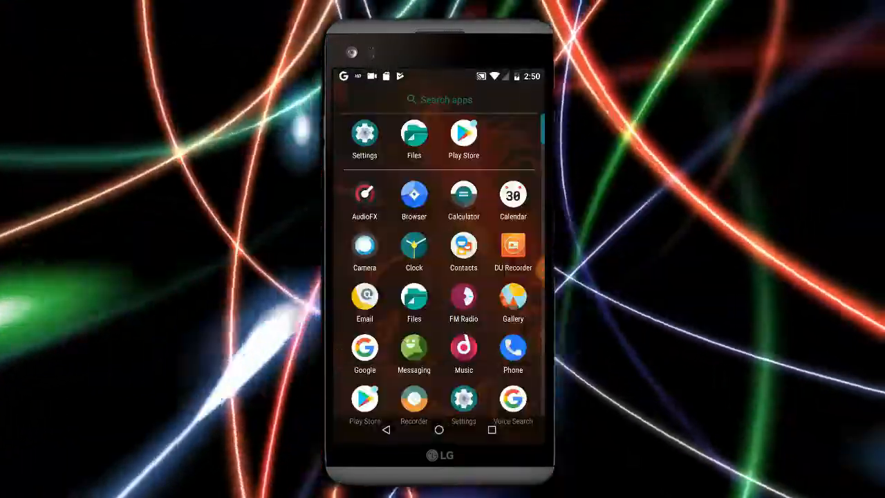
Return to the app drawer and scroll it so Camera shows in the top row
scroll("up", 3)
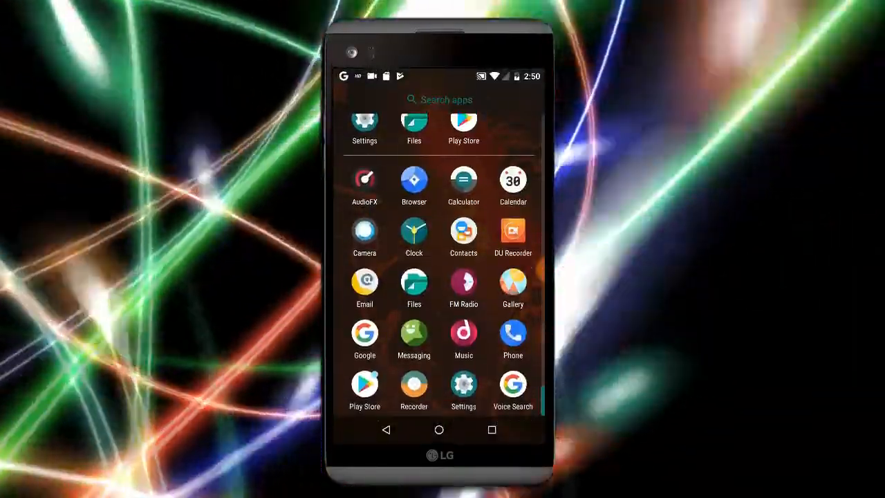
left_click(511, 283)
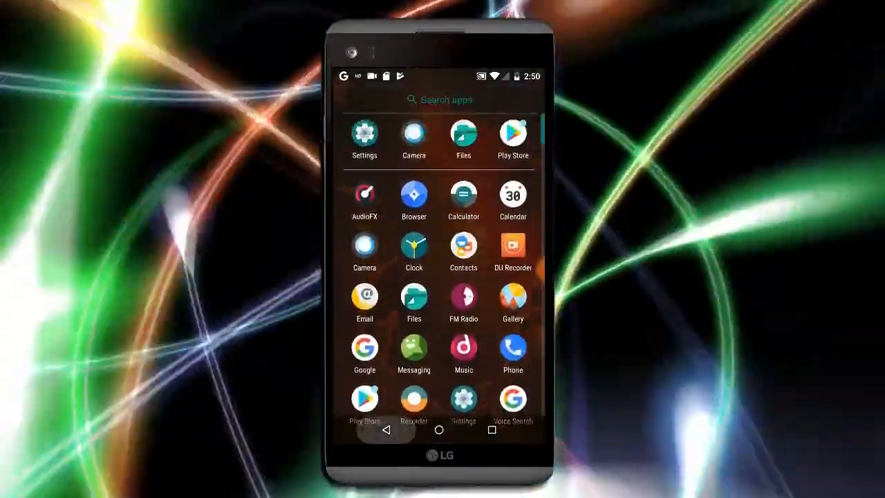
View Home settings for grid size and icon pack, then return to the app drawer
left_click(440, 429)
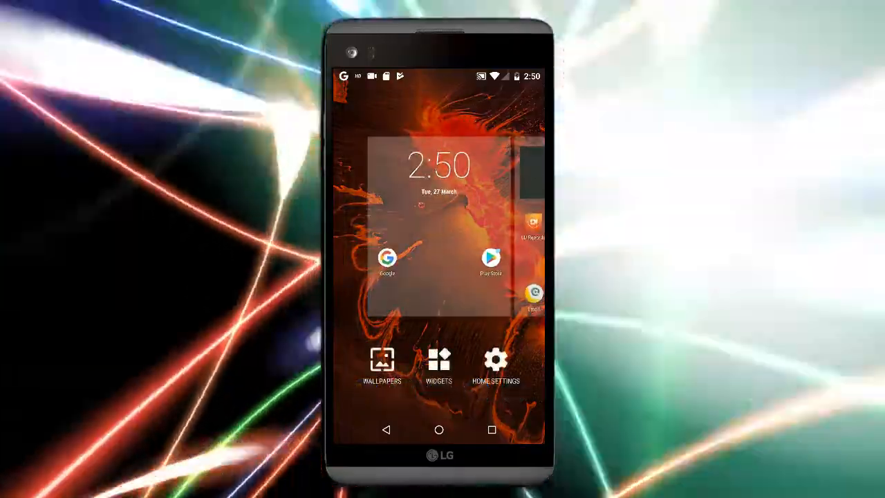
left_click(495, 360)
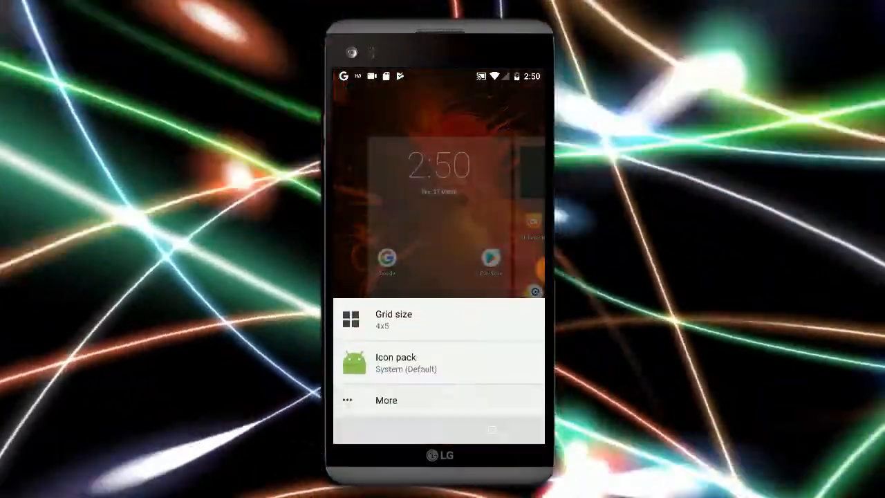
left_click(386, 400)
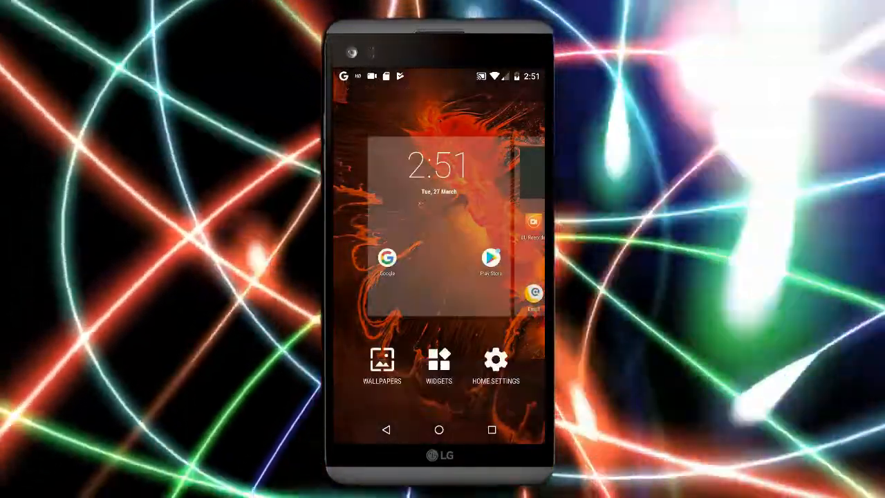
left_click(440, 362)
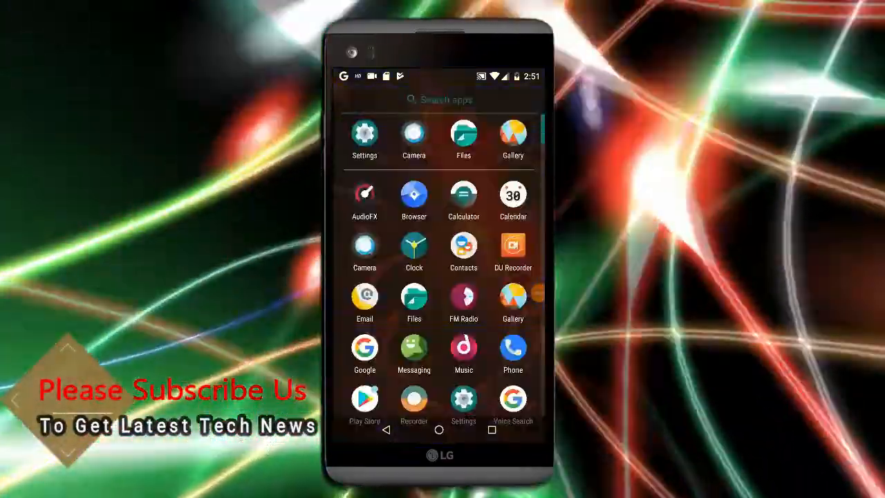
View the Music song list and an 'Ok Google' web search, then return to the home screen
left_click(463, 348)
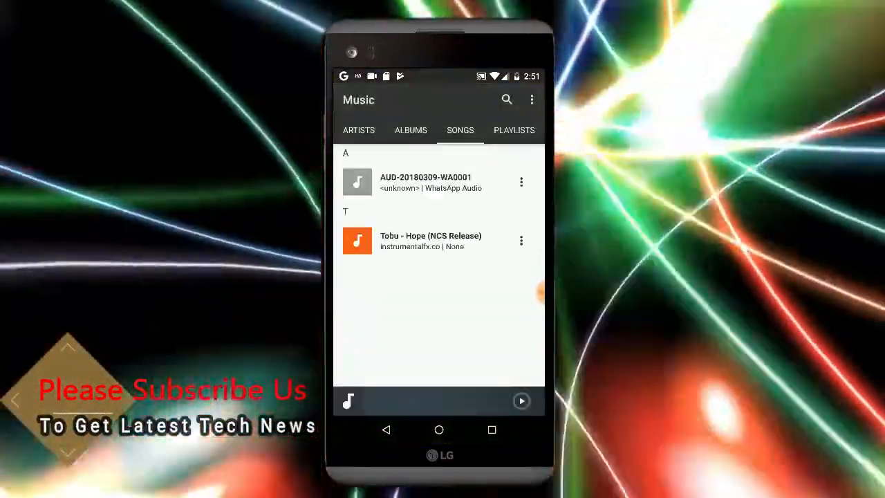
left_click(431, 241)
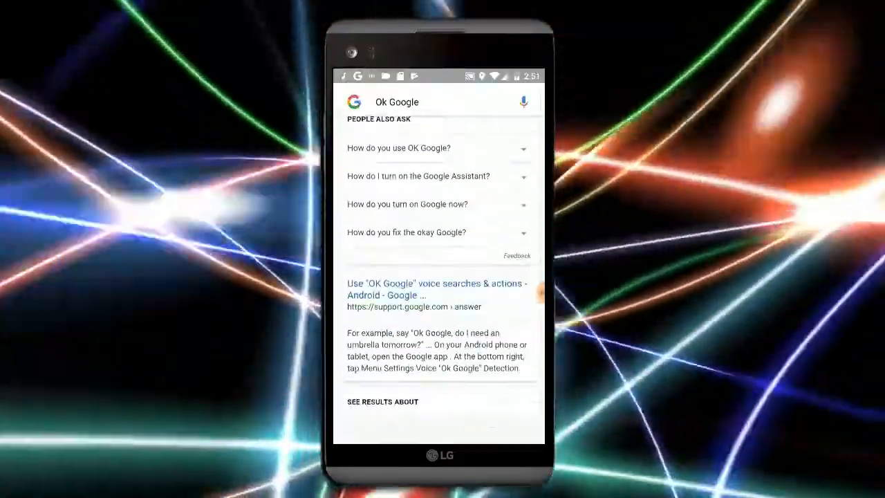
left_click(438, 429)
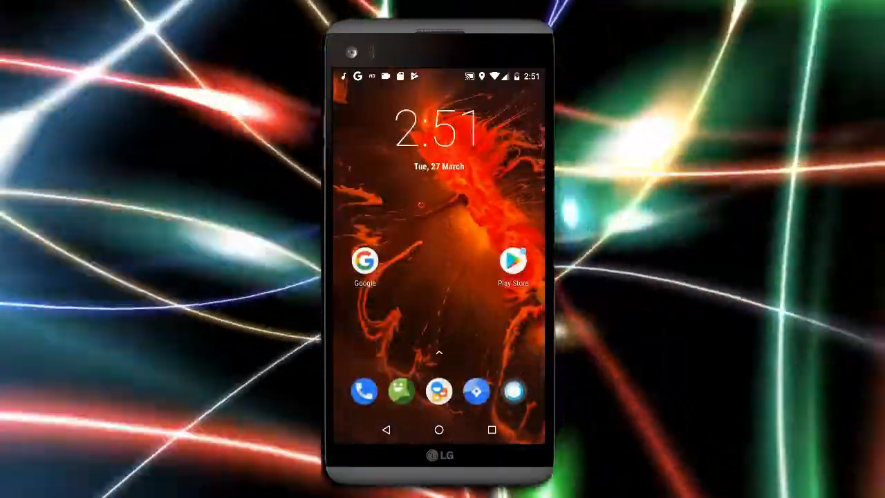